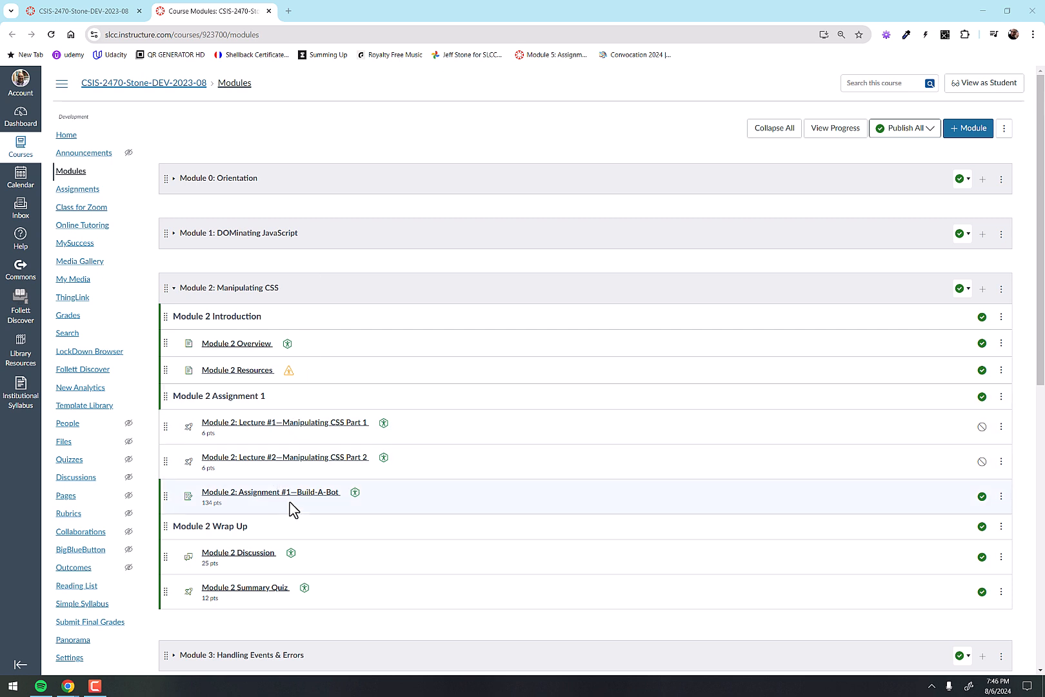
# Open the 'Module 2: Assignment #1—Build-A-Bot' link in a new tab and switch to it
pyautogui.click(271, 491)
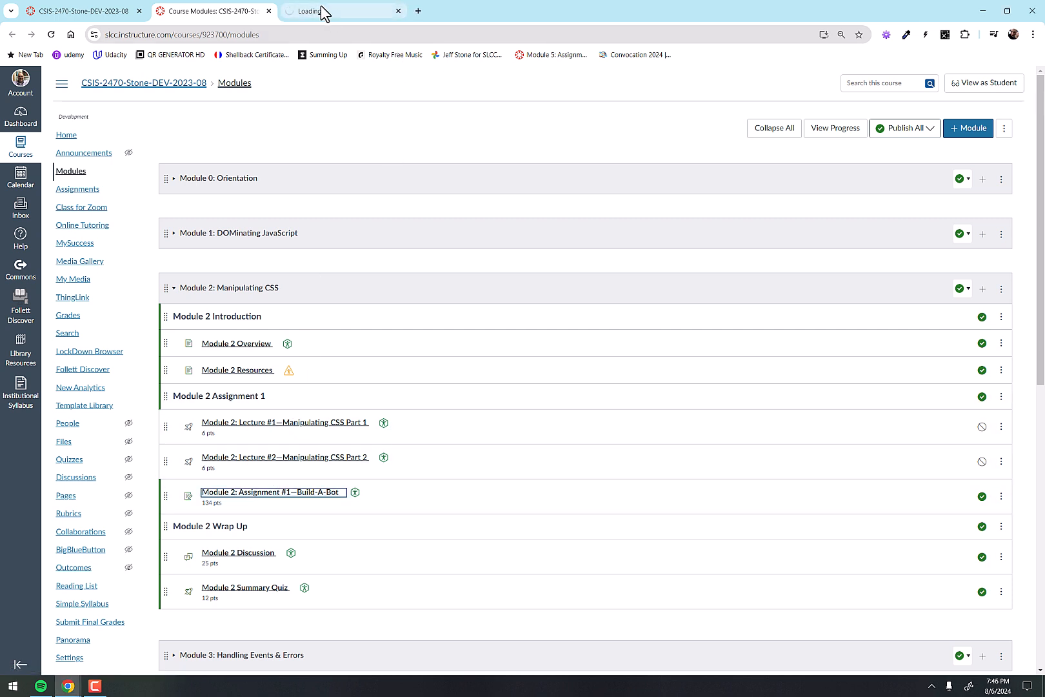
pyautogui.moveTo(322, 11)
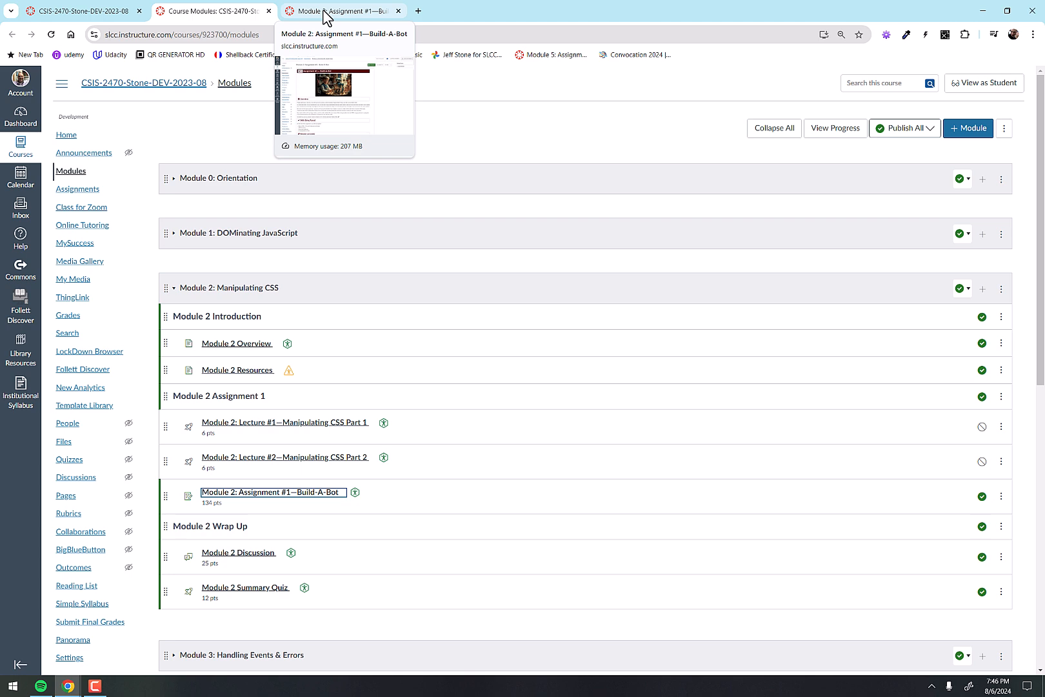
pyautogui.click(271, 492)
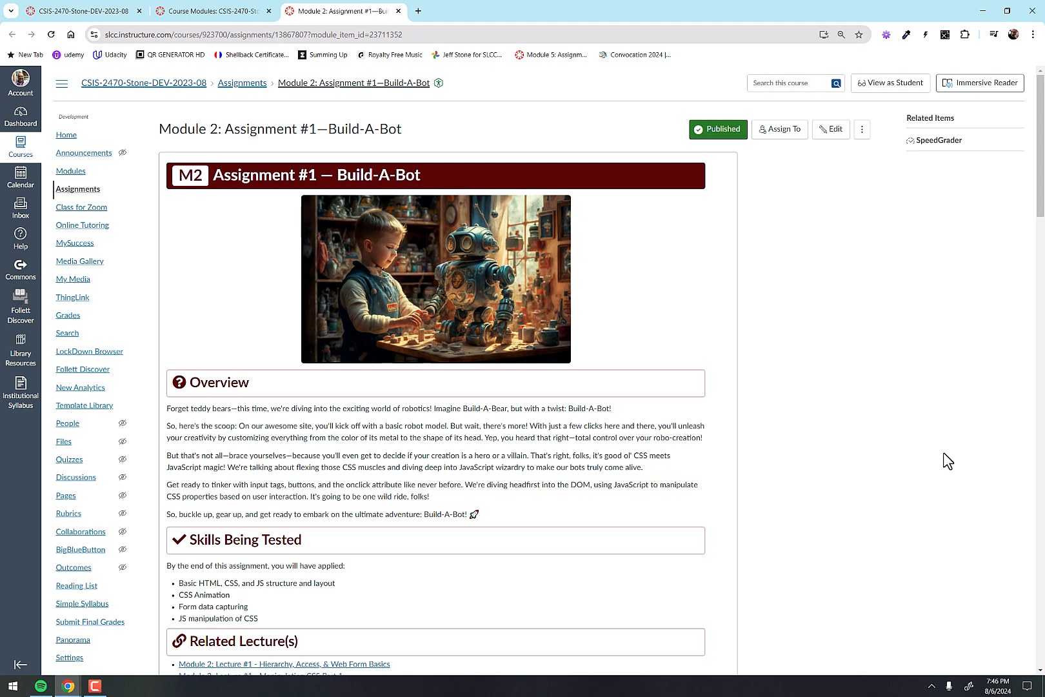
# Scroll past Overview, Skills and Related Lectures to the Basic Content instructions with index.html, style.css and script.js requirements
pyautogui.scroll(-3)
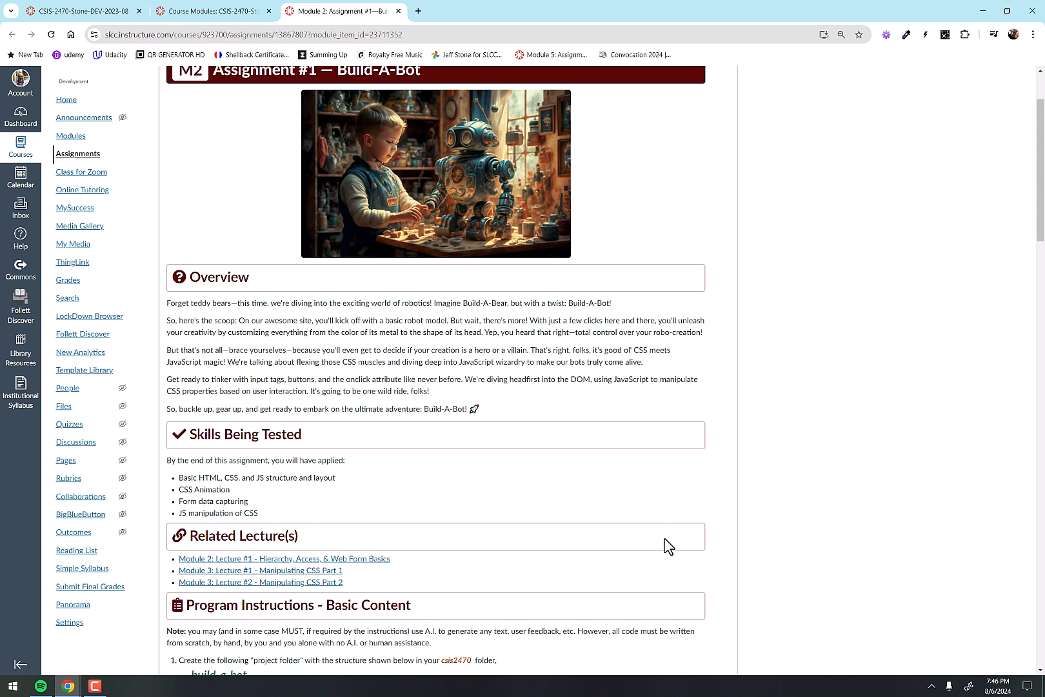
pyautogui.scroll(-3)
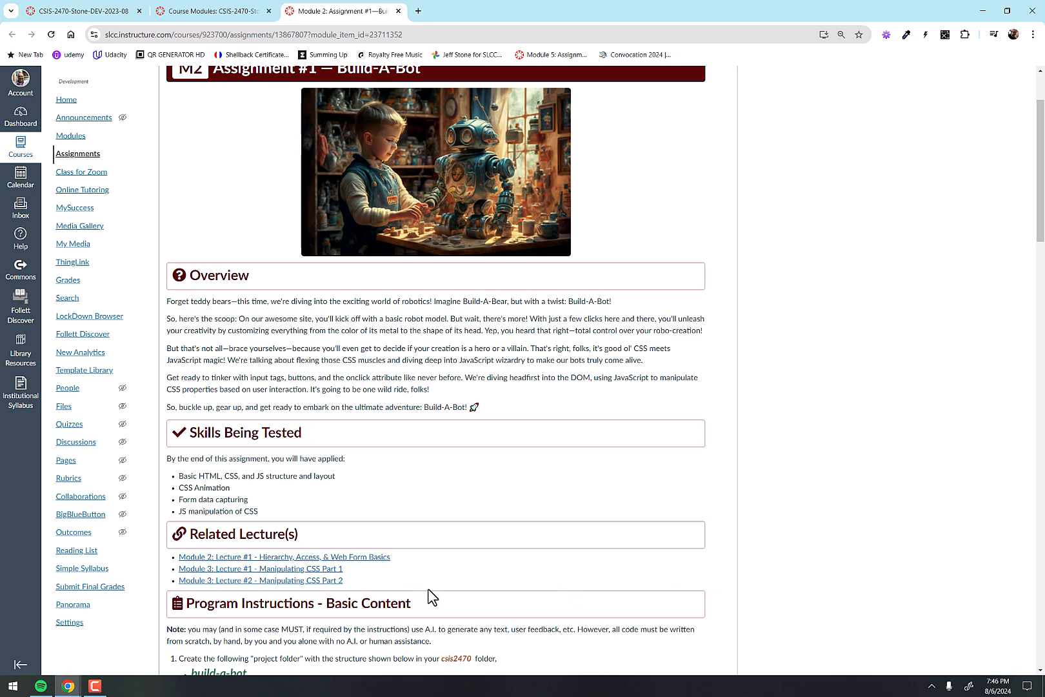
pyautogui.scroll(-3)
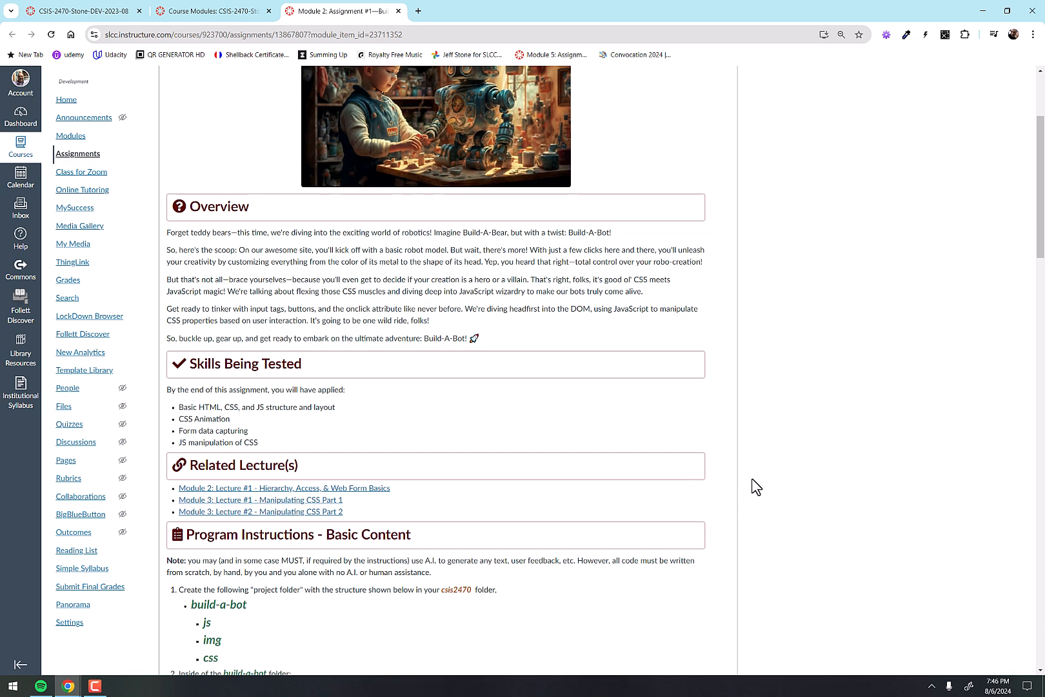
pyautogui.scroll(-3)
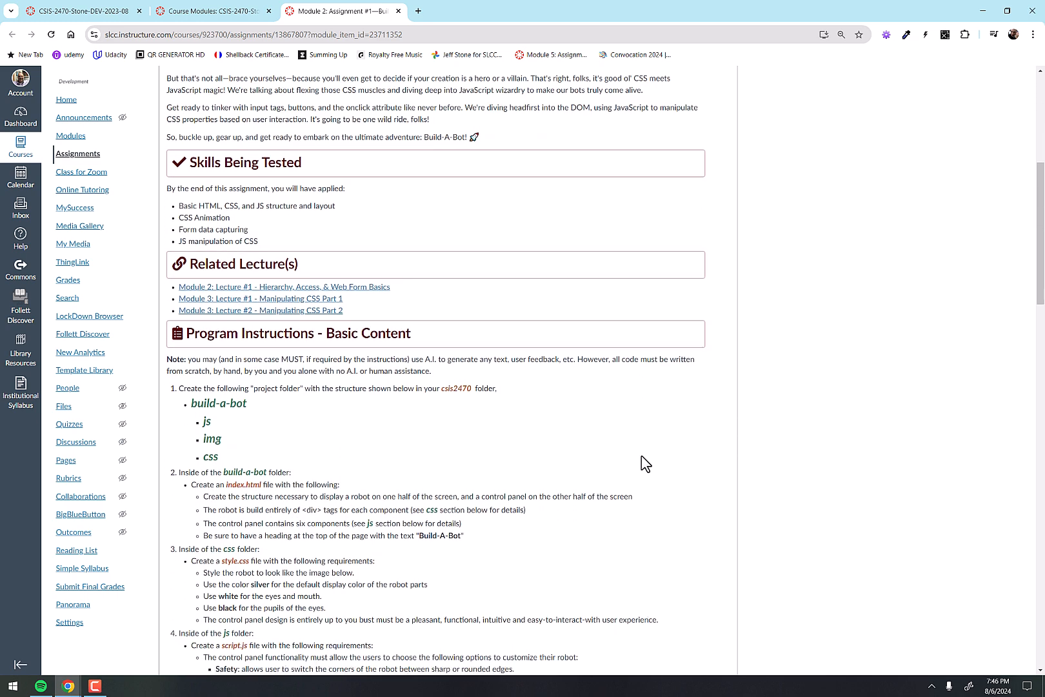
pyautogui.scroll(-3)
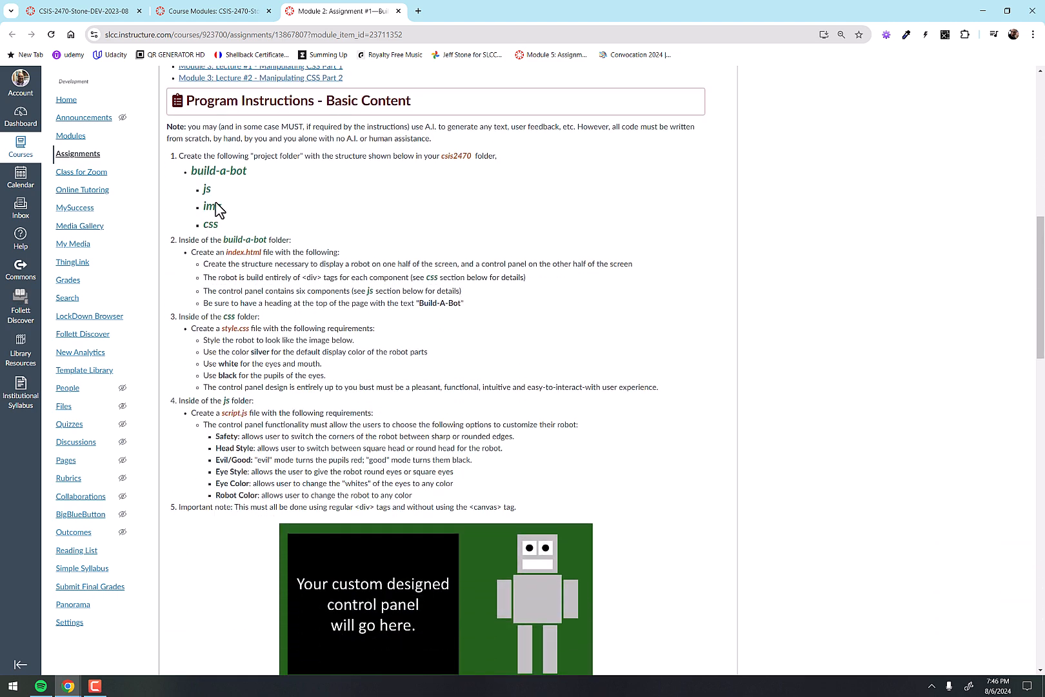
pyautogui.moveTo(178, 169)
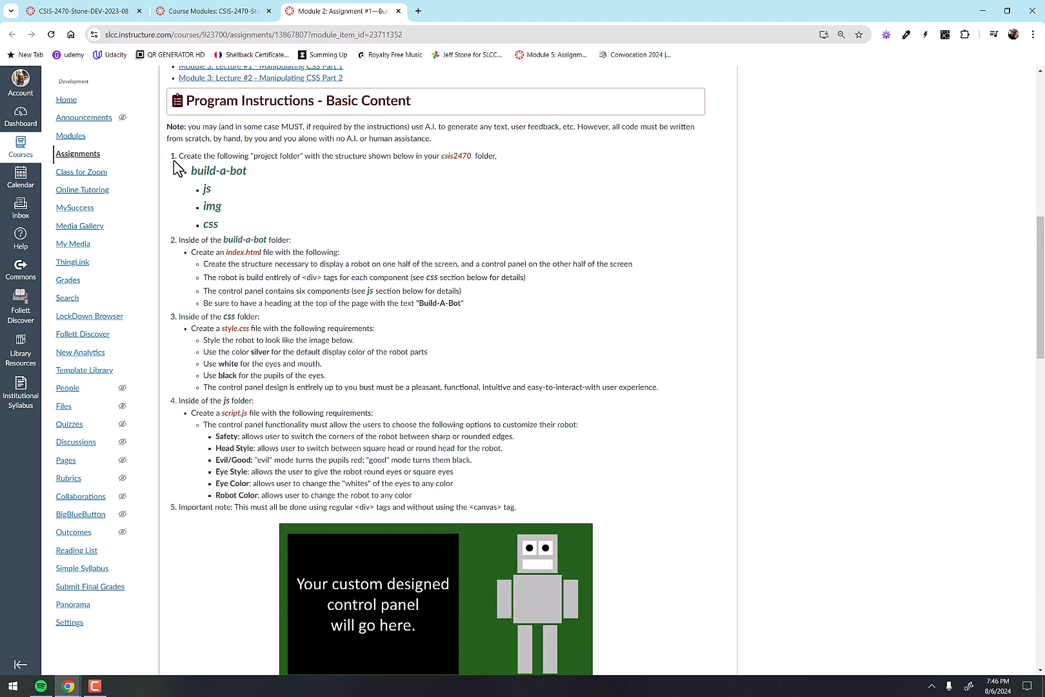
pyautogui.moveTo(434, 309)
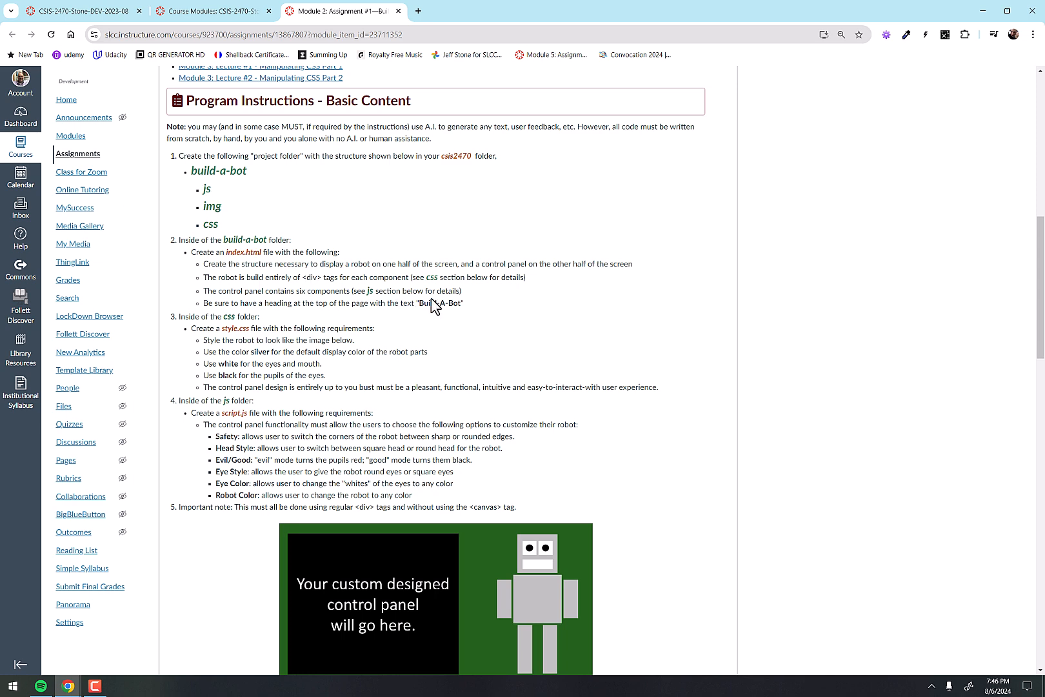
pyautogui.moveTo(915, 387)
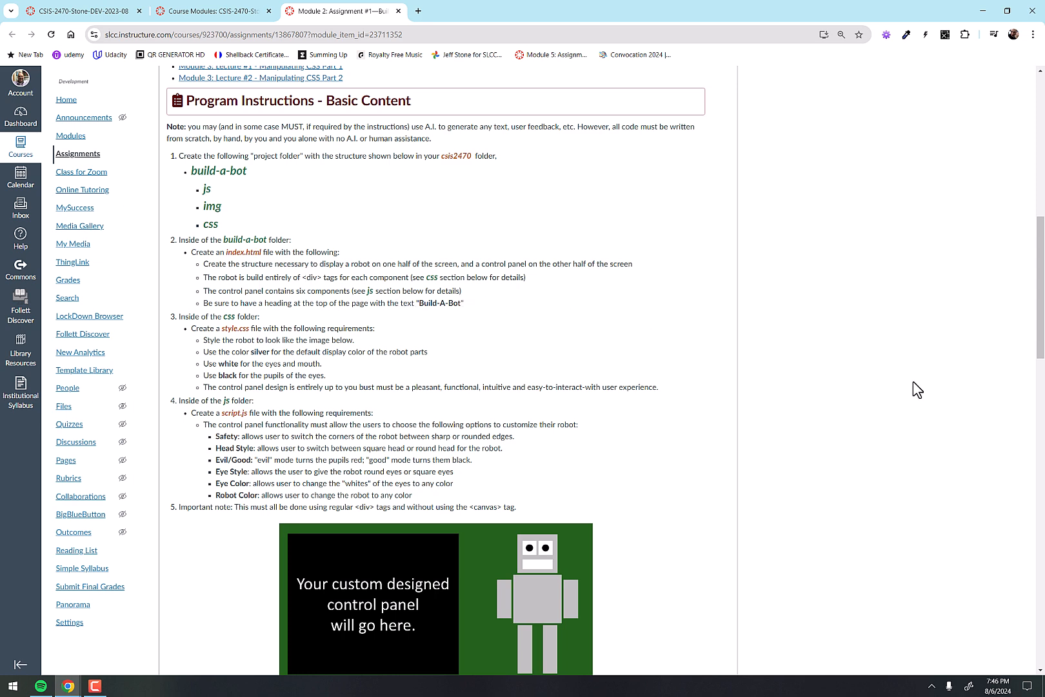
pyautogui.moveTo(884, 385)
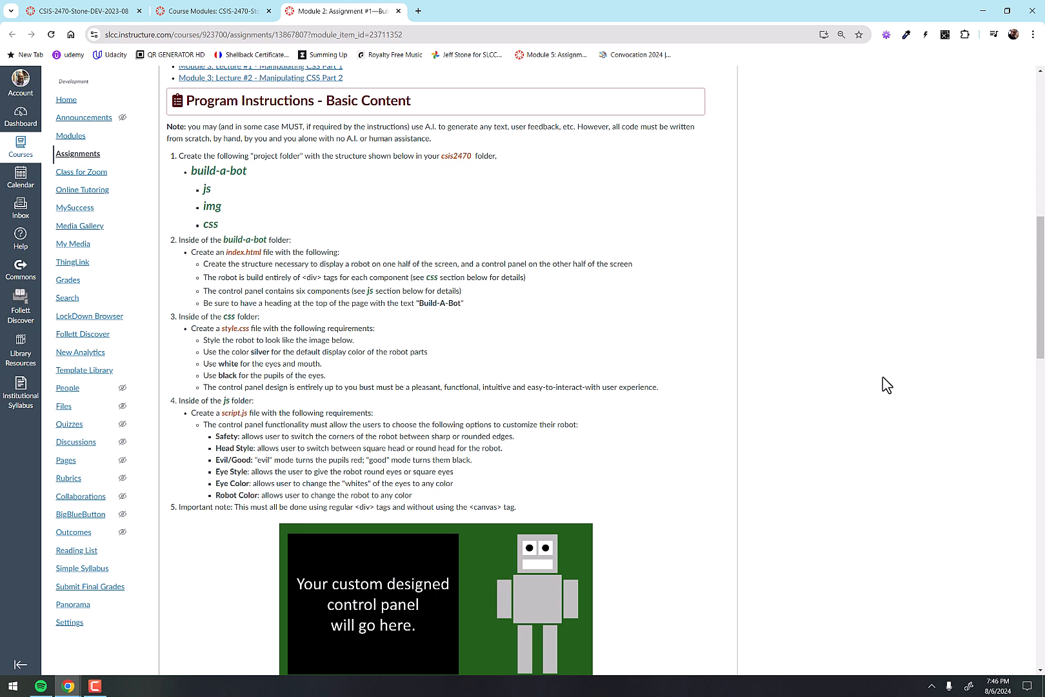
pyautogui.scroll(-3)
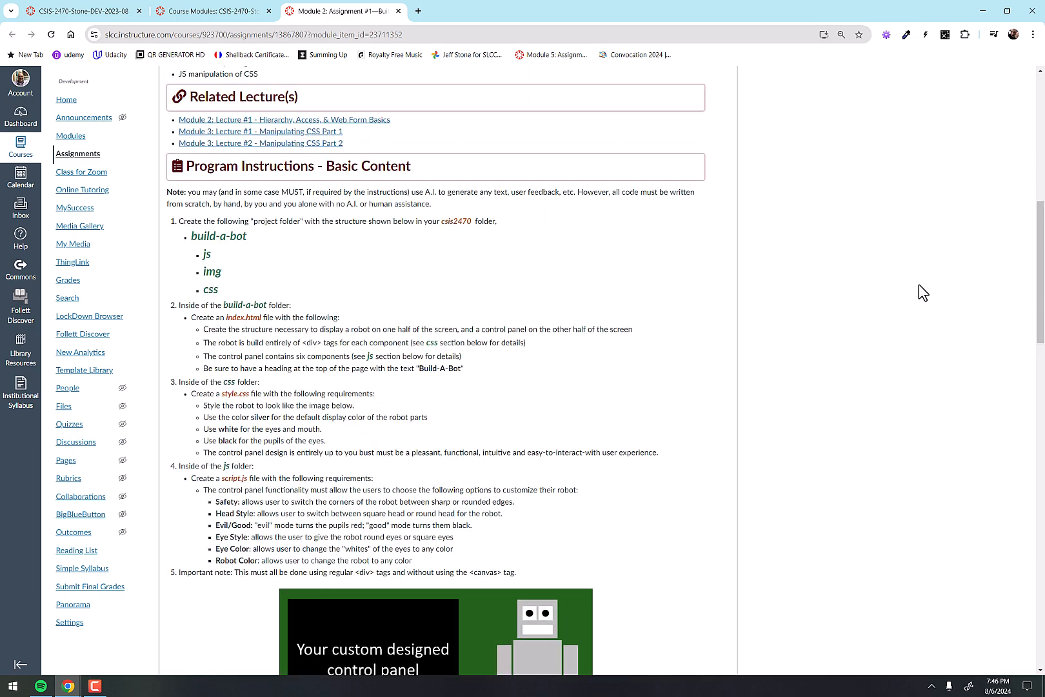
pyautogui.scroll(-3)
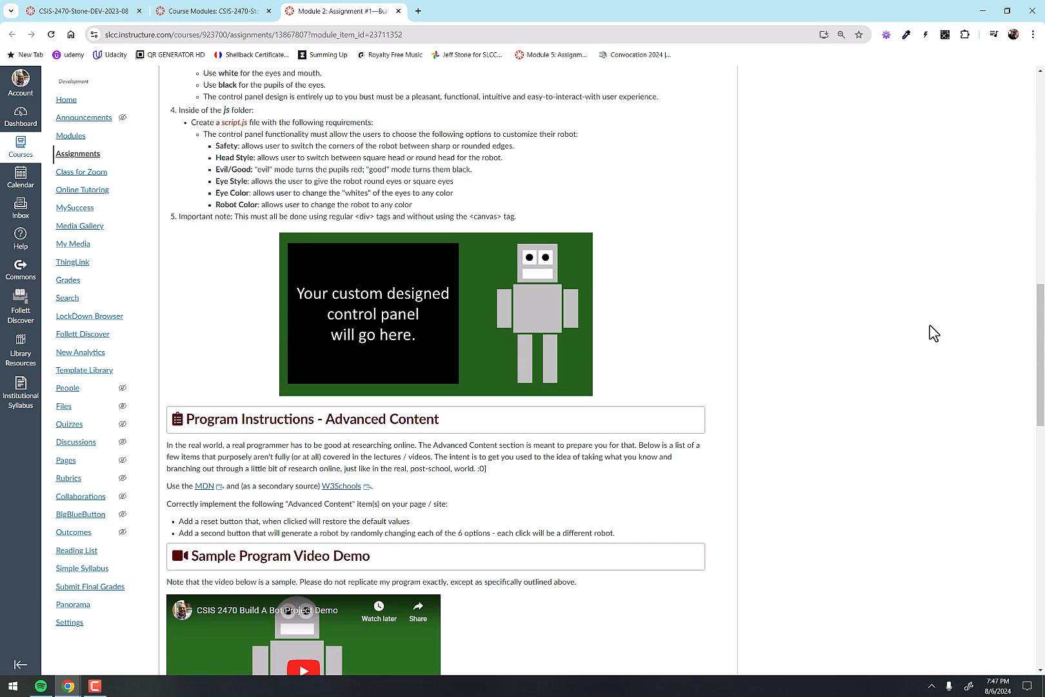
pyautogui.scroll(-3)
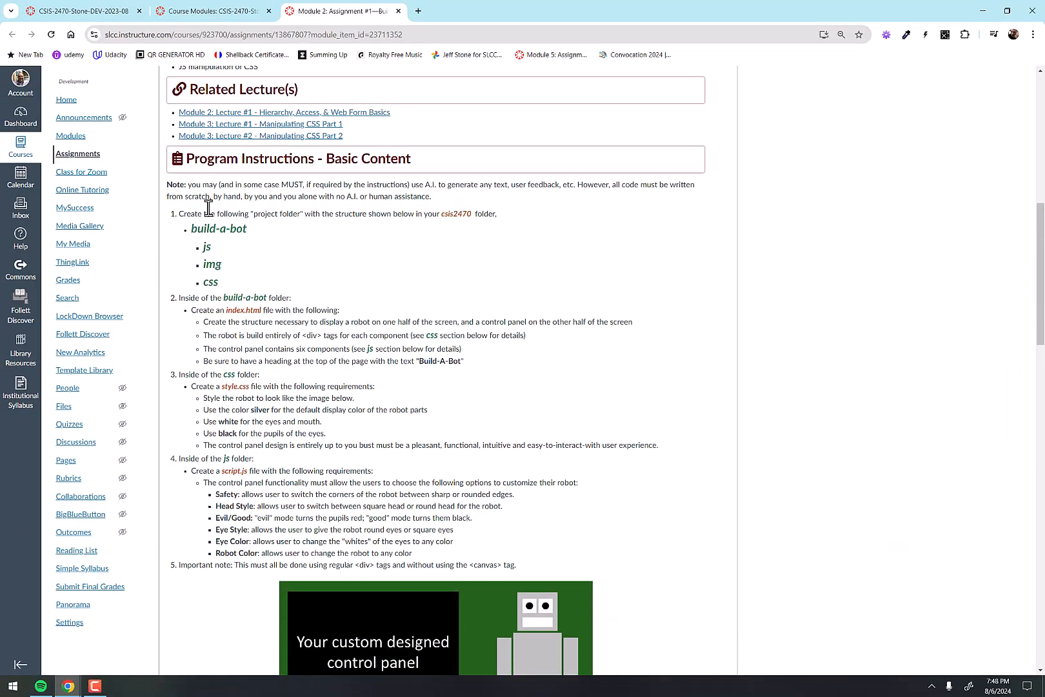
# Scroll down to the robot mockup image and the Advanced Content reset and random-robot items
pyautogui.scroll(-3)
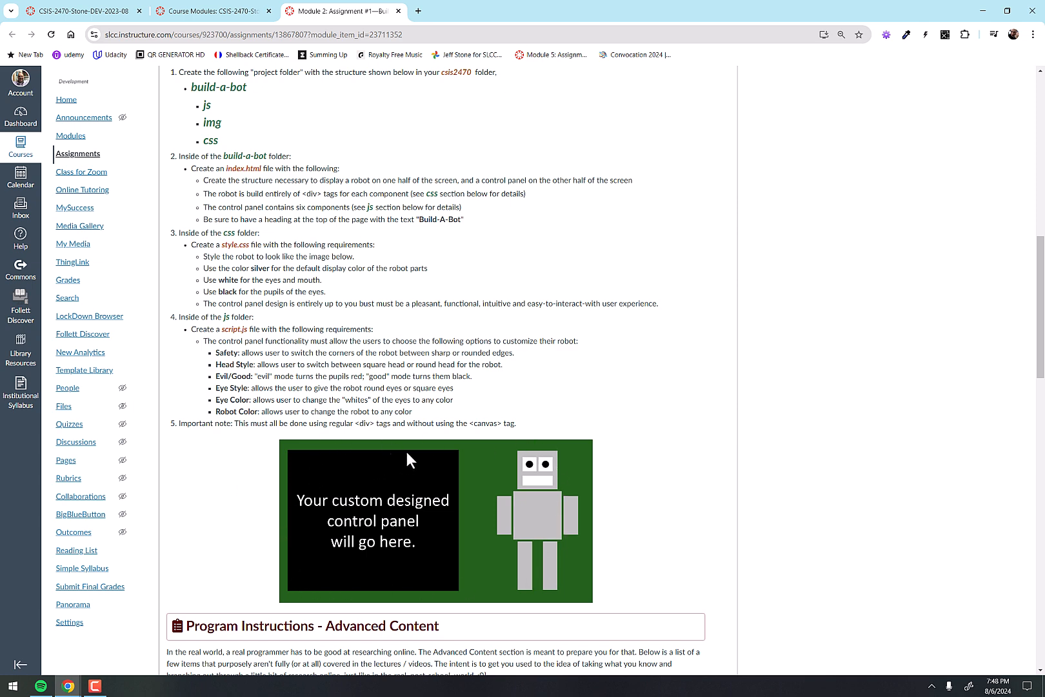
pyautogui.moveTo(288, 559)
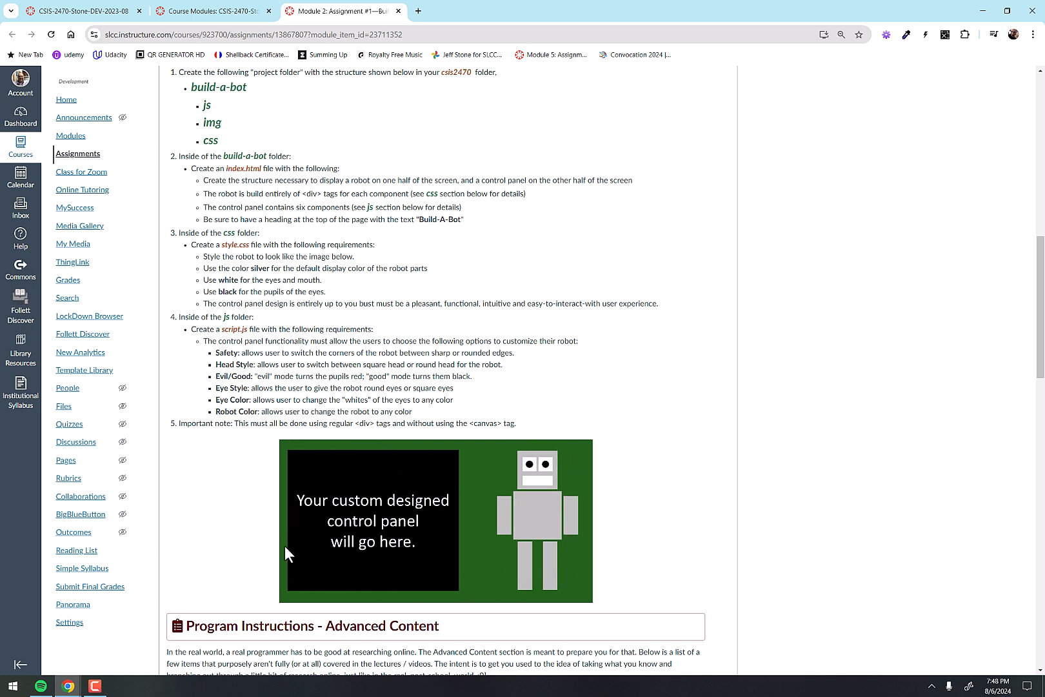
pyautogui.moveTo(442, 451)
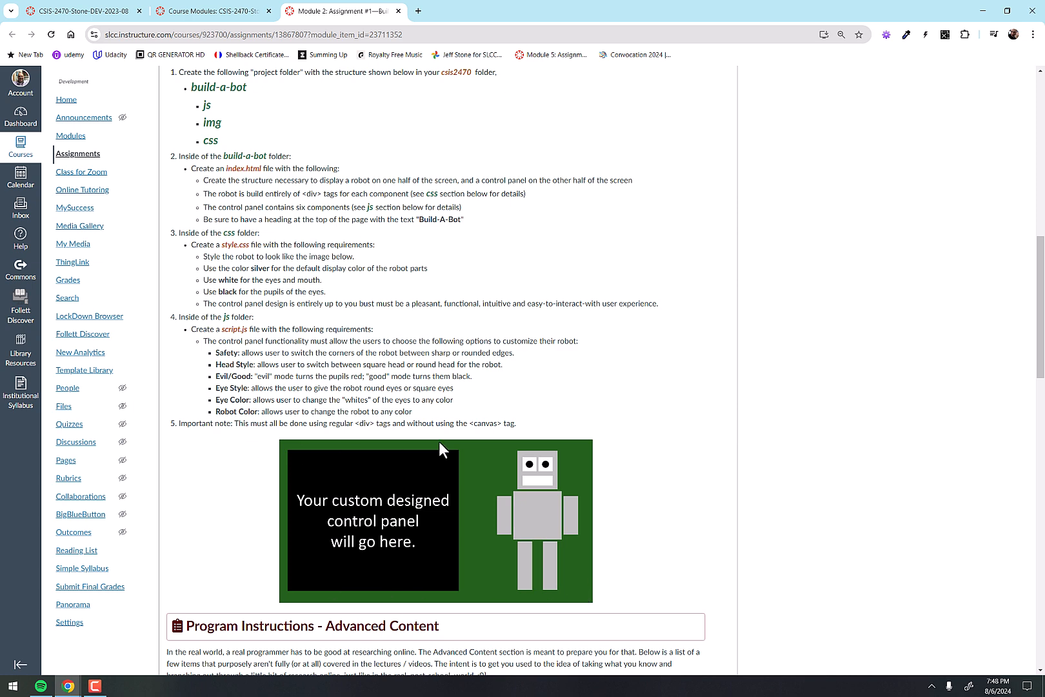
pyautogui.moveTo(817, 441)
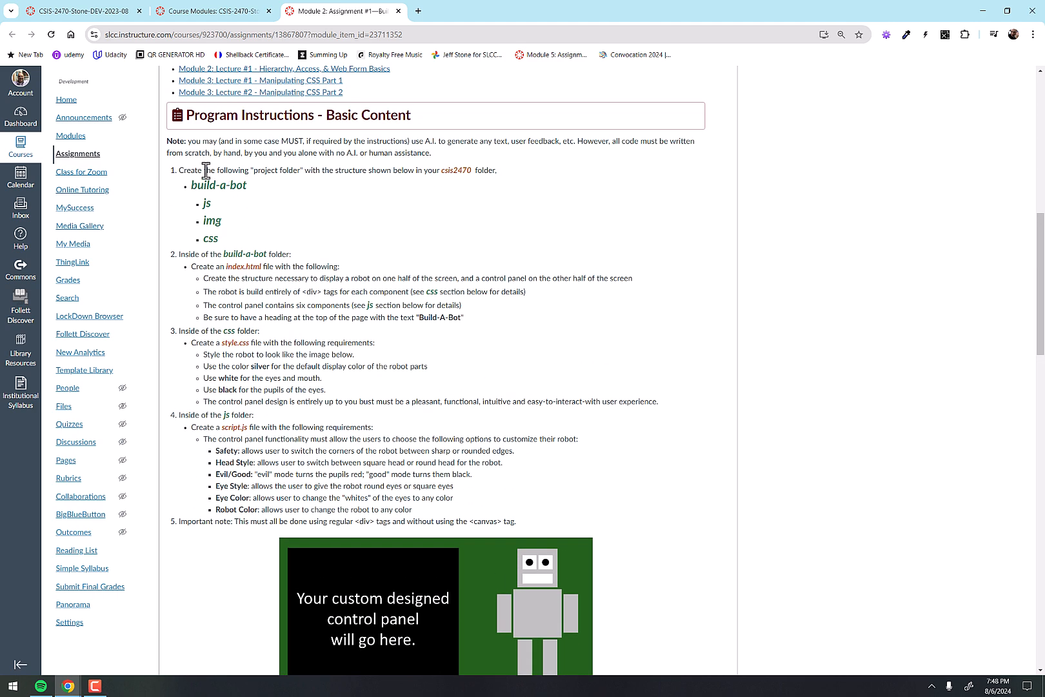
pyautogui.moveTo(521, 418)
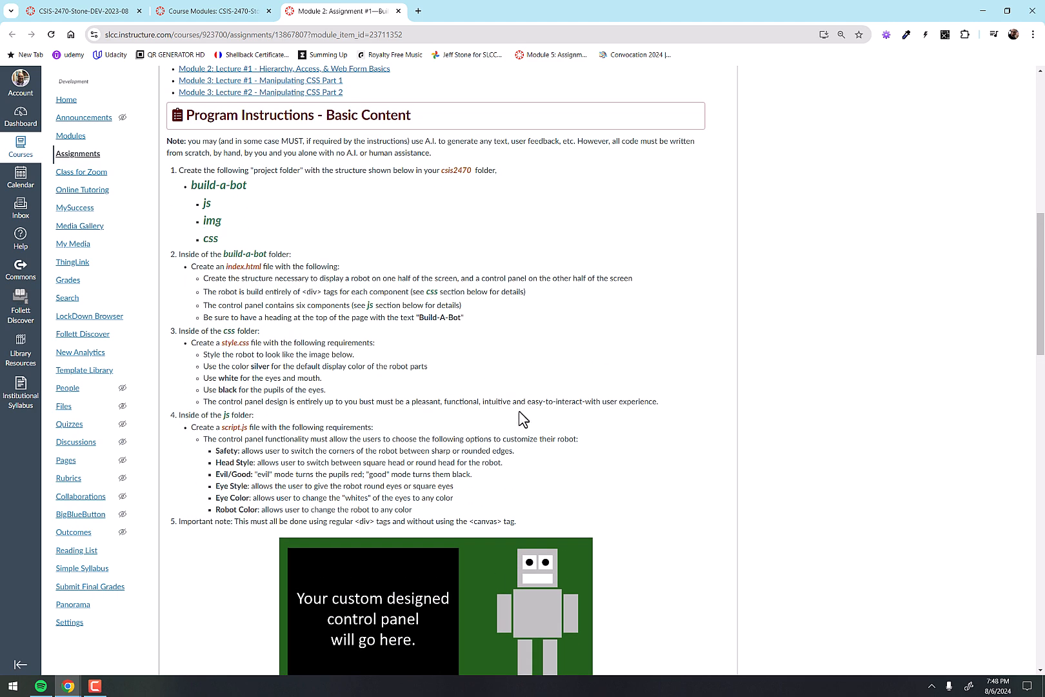
pyautogui.scroll(-3)
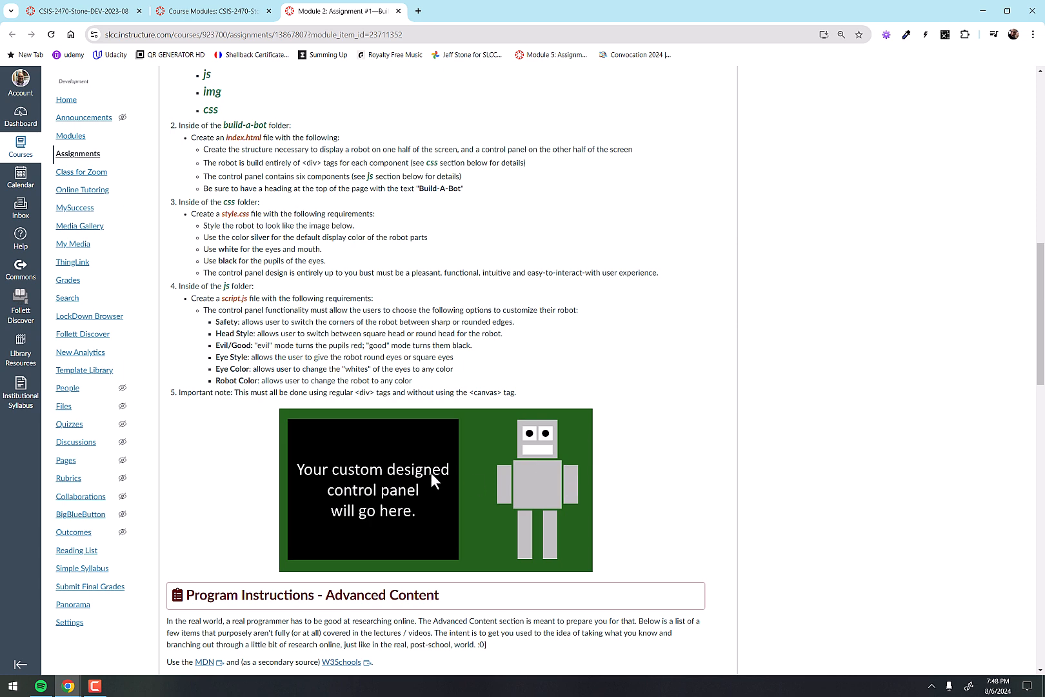
pyautogui.moveTo(746, 501)
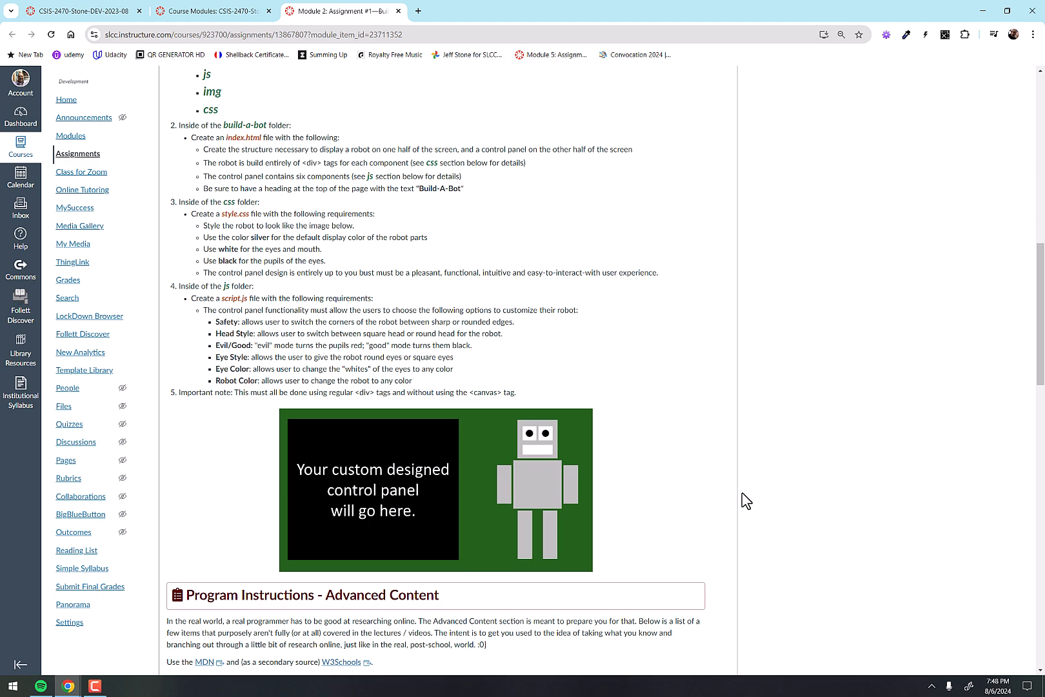
pyautogui.scroll(-3)
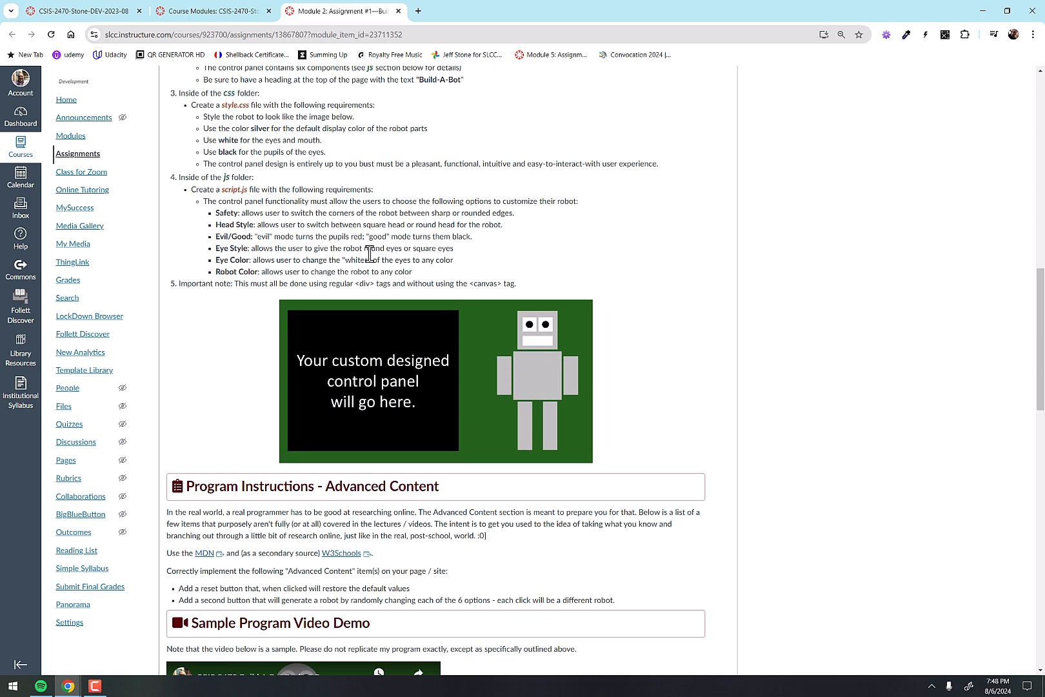
# Scroll to the Sample Program Video Demo, Testing Your Code and Submission Details worth 134 points
pyautogui.scroll(-3)
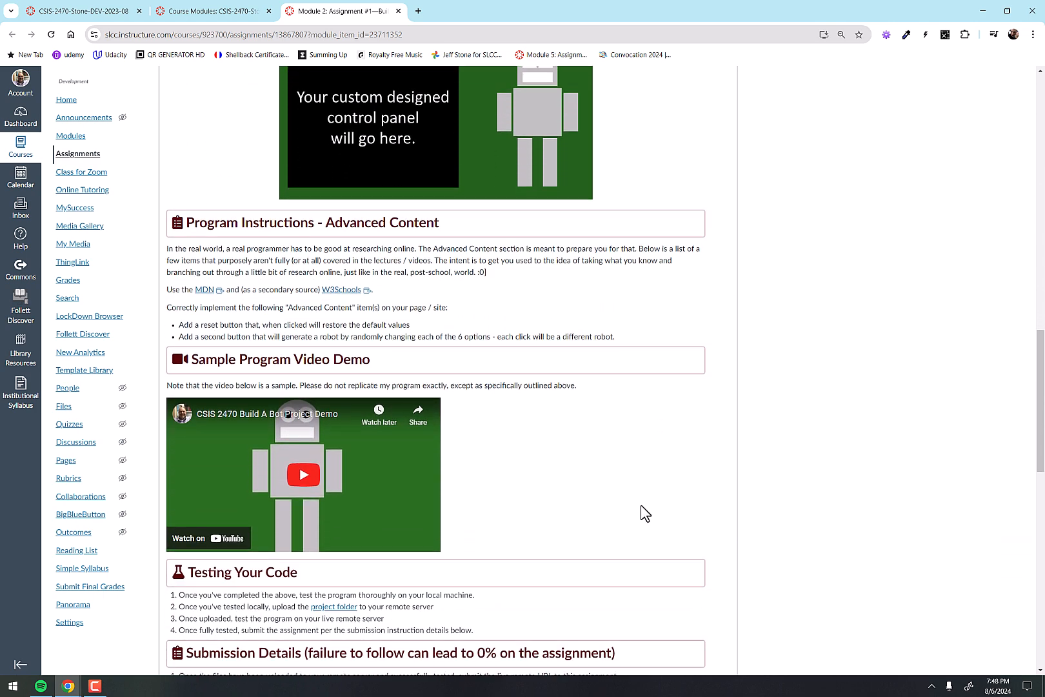
pyautogui.scroll(-3)
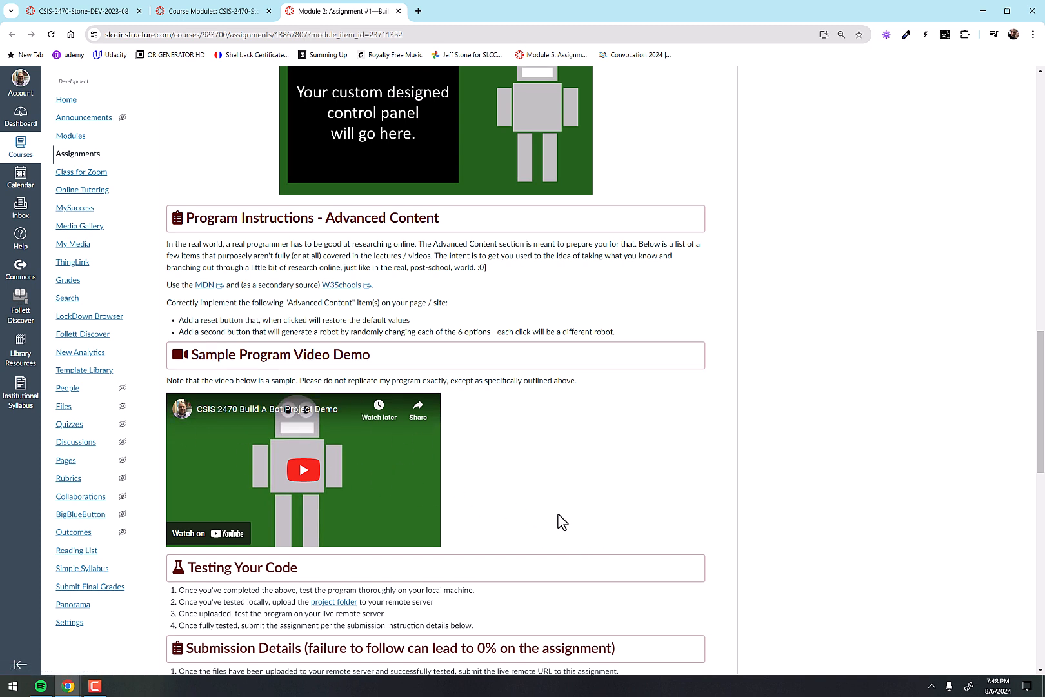
pyautogui.moveTo(304, 473)
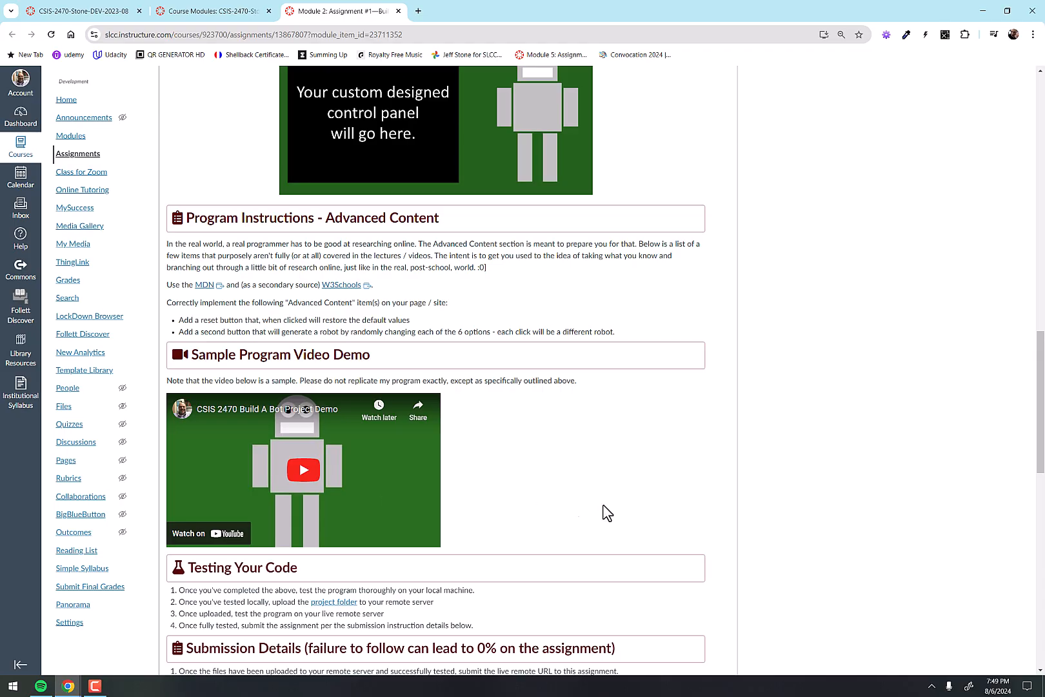
pyautogui.moveTo(715, 513)
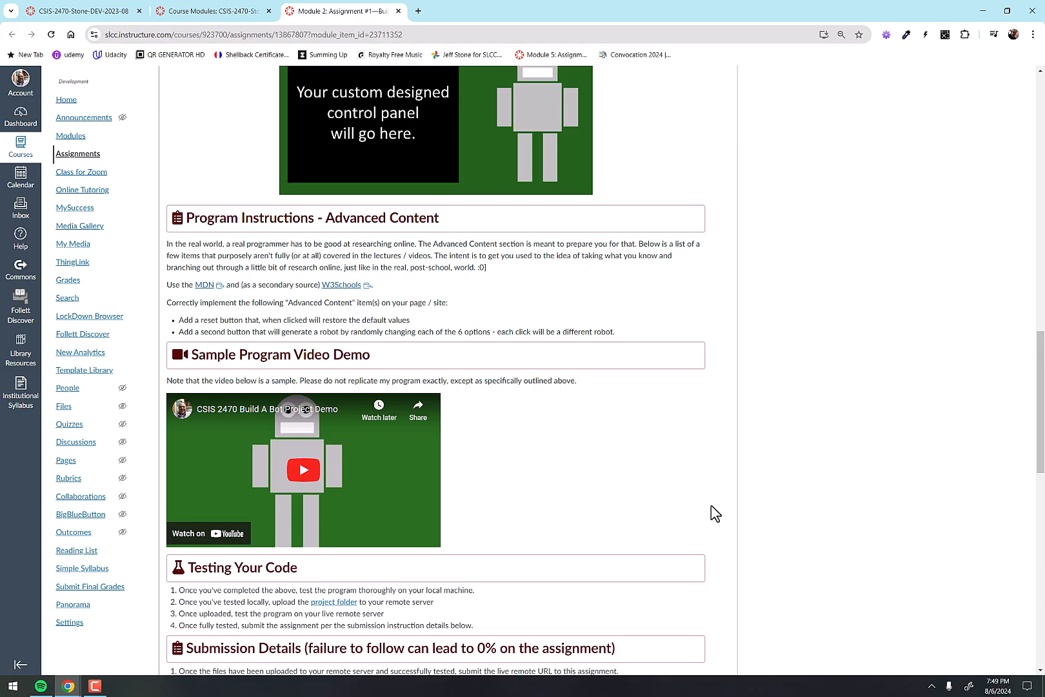
pyautogui.moveTo(722, 510)
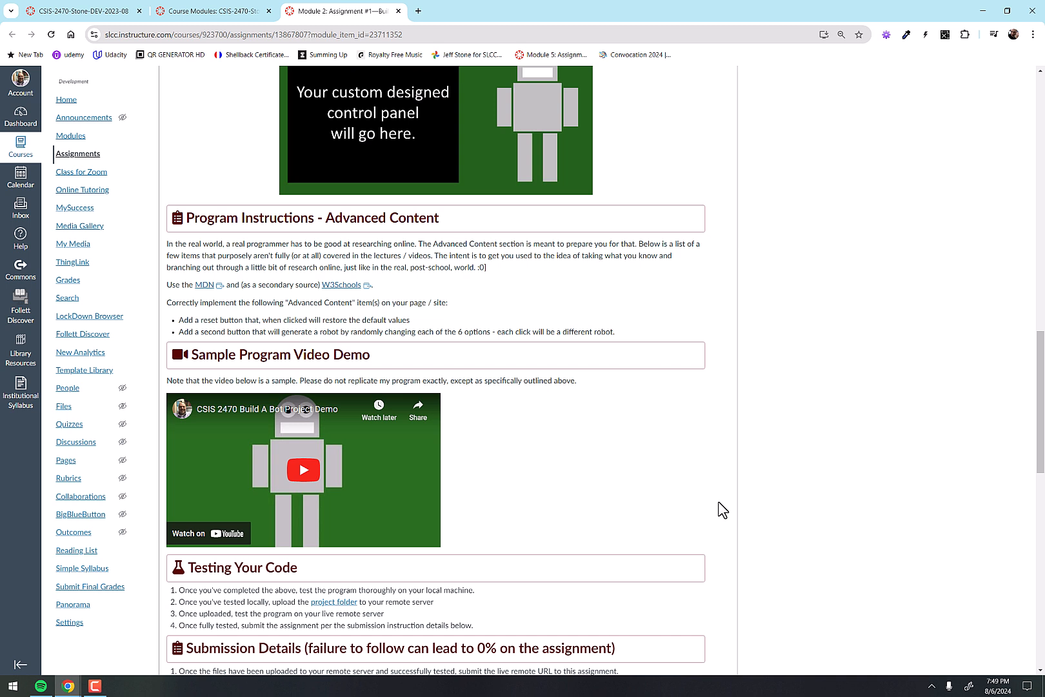
pyautogui.scroll(-3)
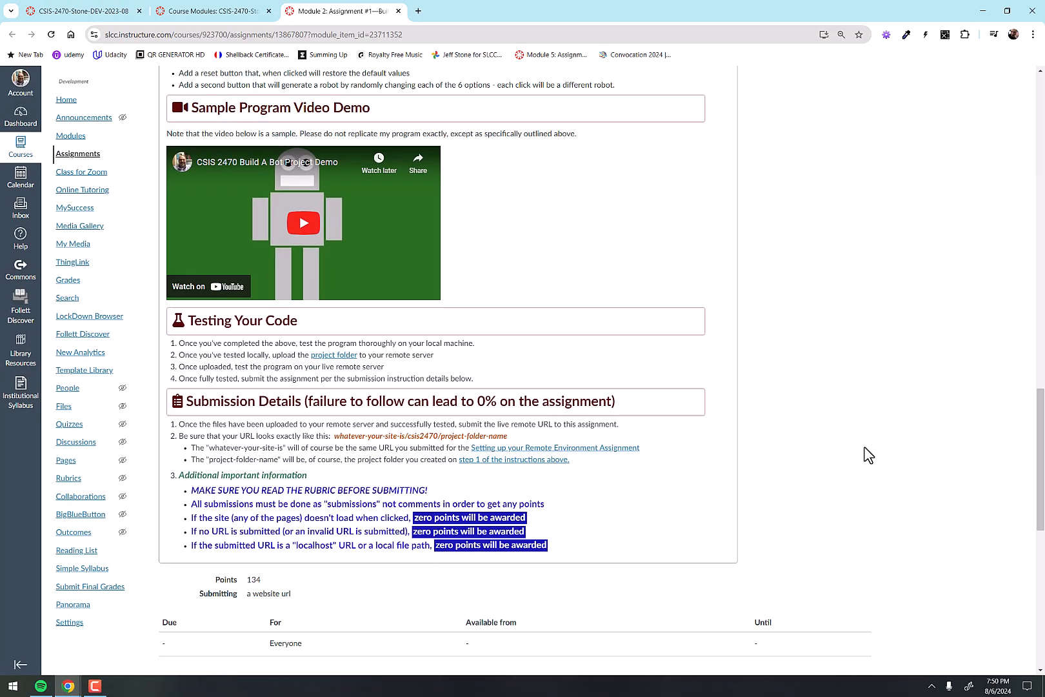
# Scroll to the bottom to the 2470 - Build A Bot Rubric table totaling 134 points
pyautogui.scroll(-3)
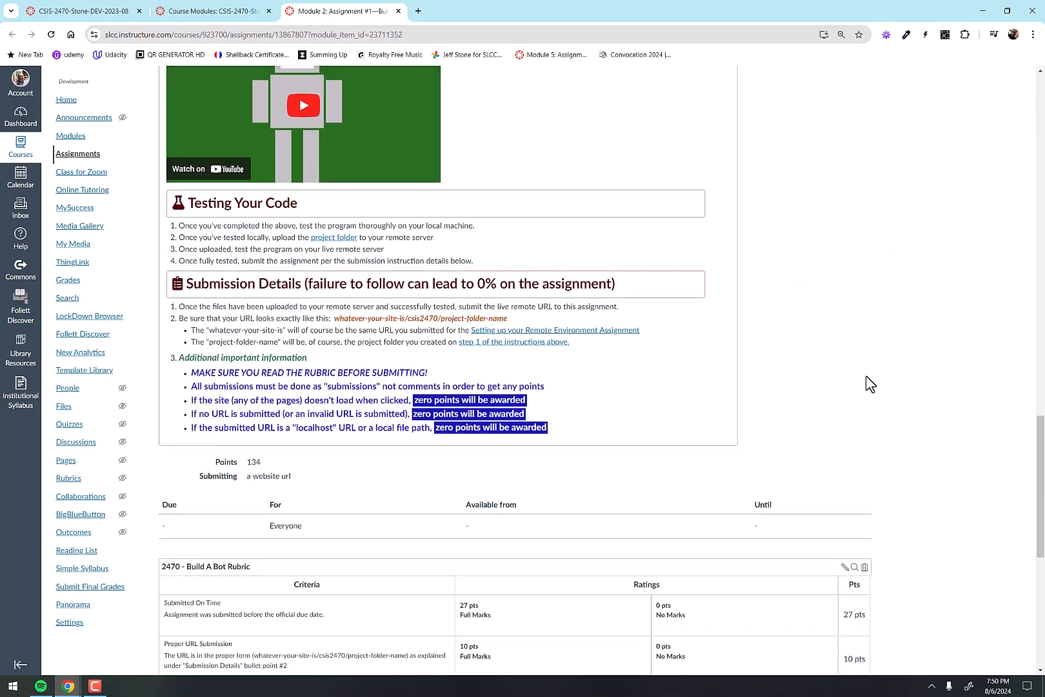
pyautogui.scroll(-3)
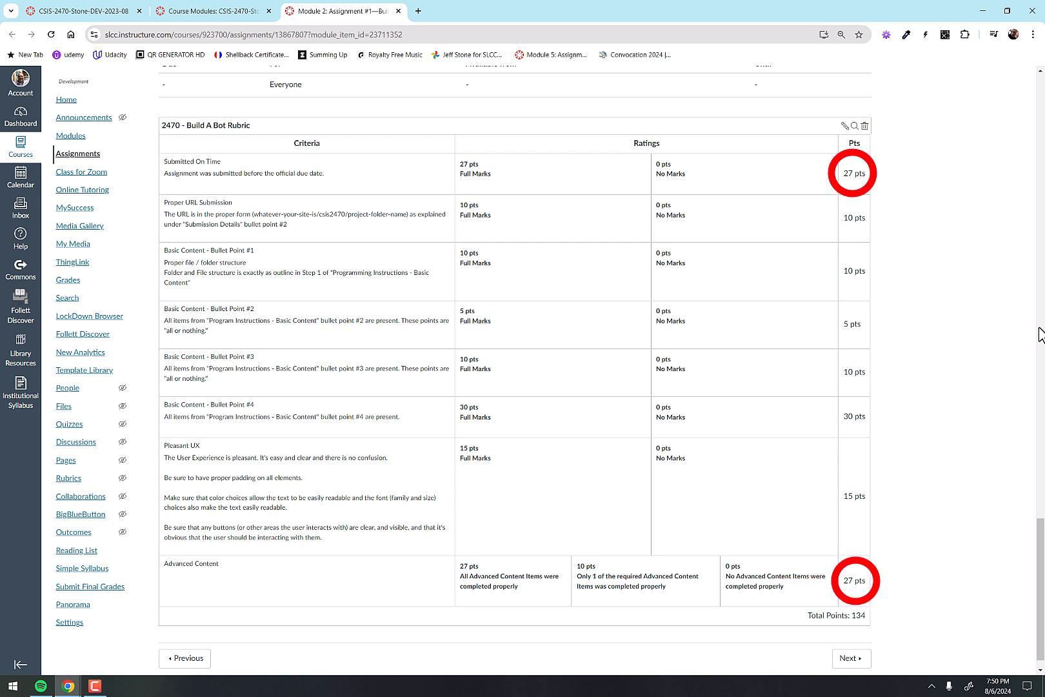
pyautogui.click(636, 581)
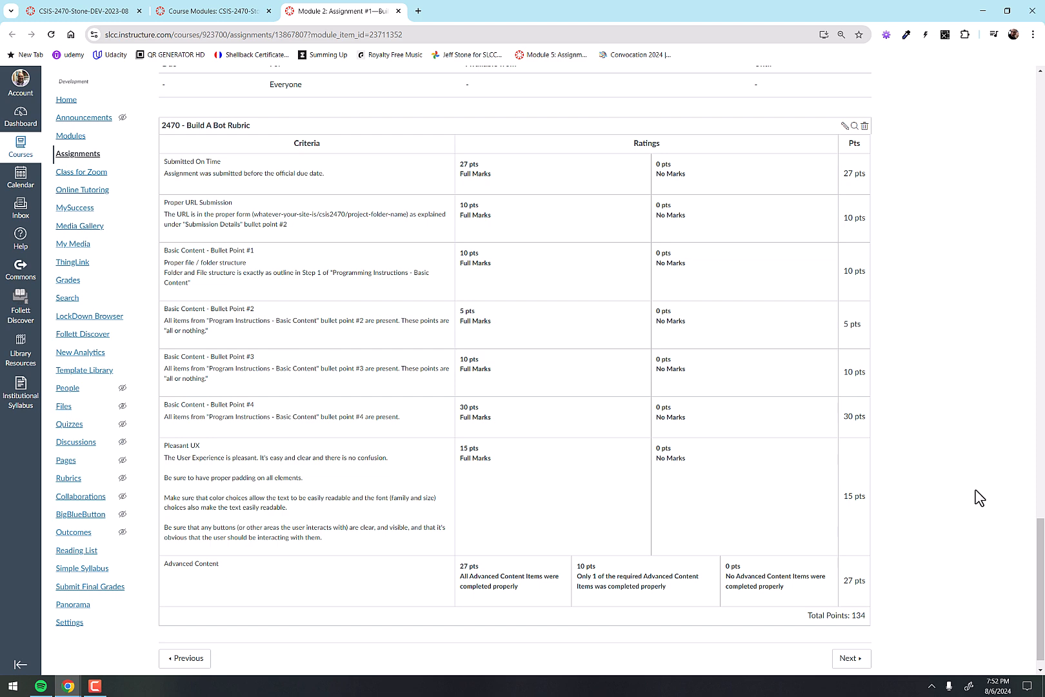
# Scroll back up to the Skills Being Tested, Related Lectures and Basic Content sections
pyautogui.scroll(3)
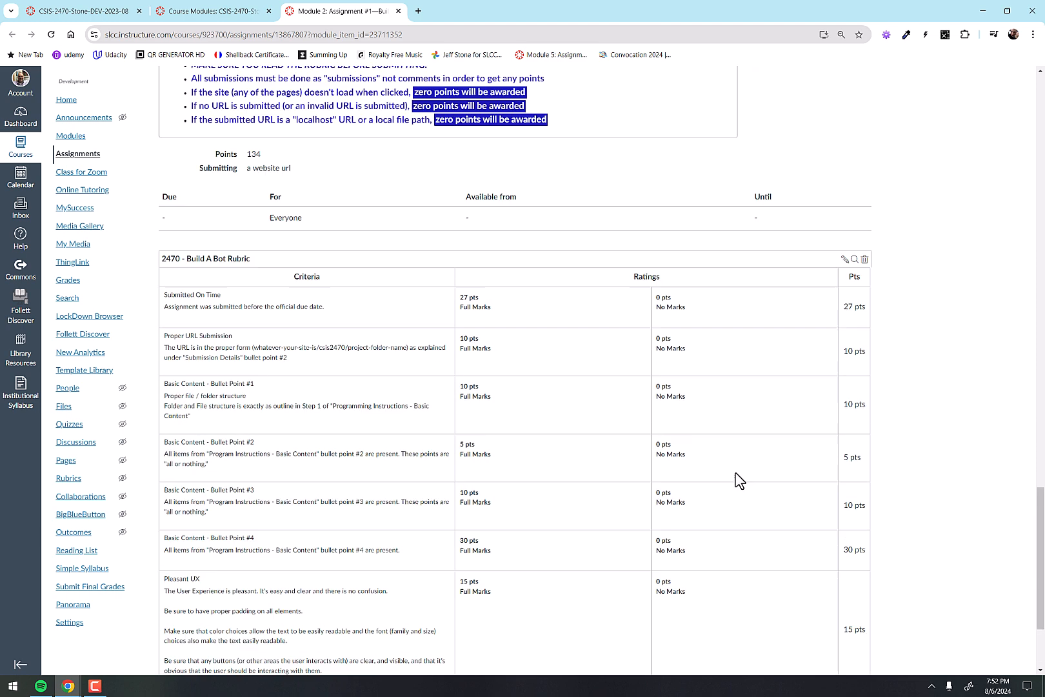
pyautogui.scroll(3)
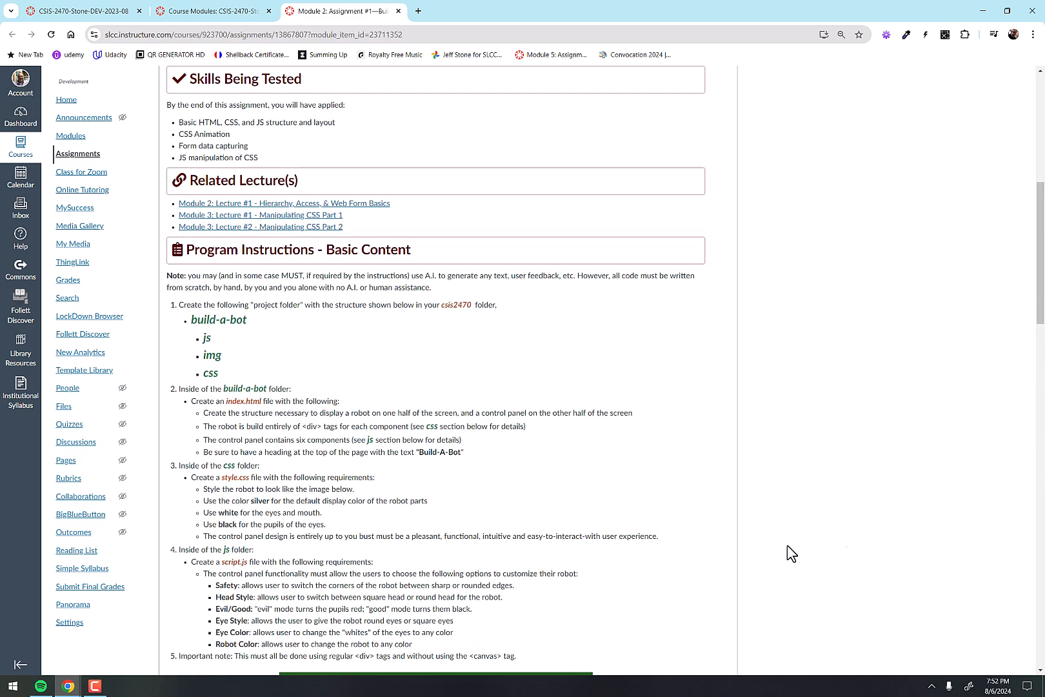
pyautogui.moveTo(898, 525)
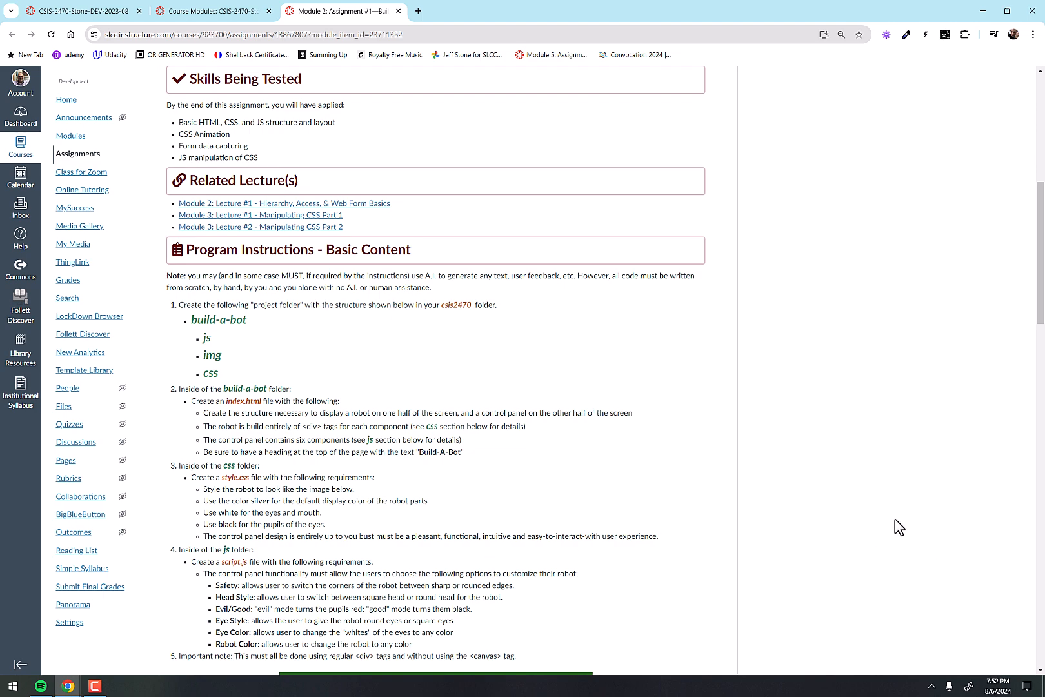